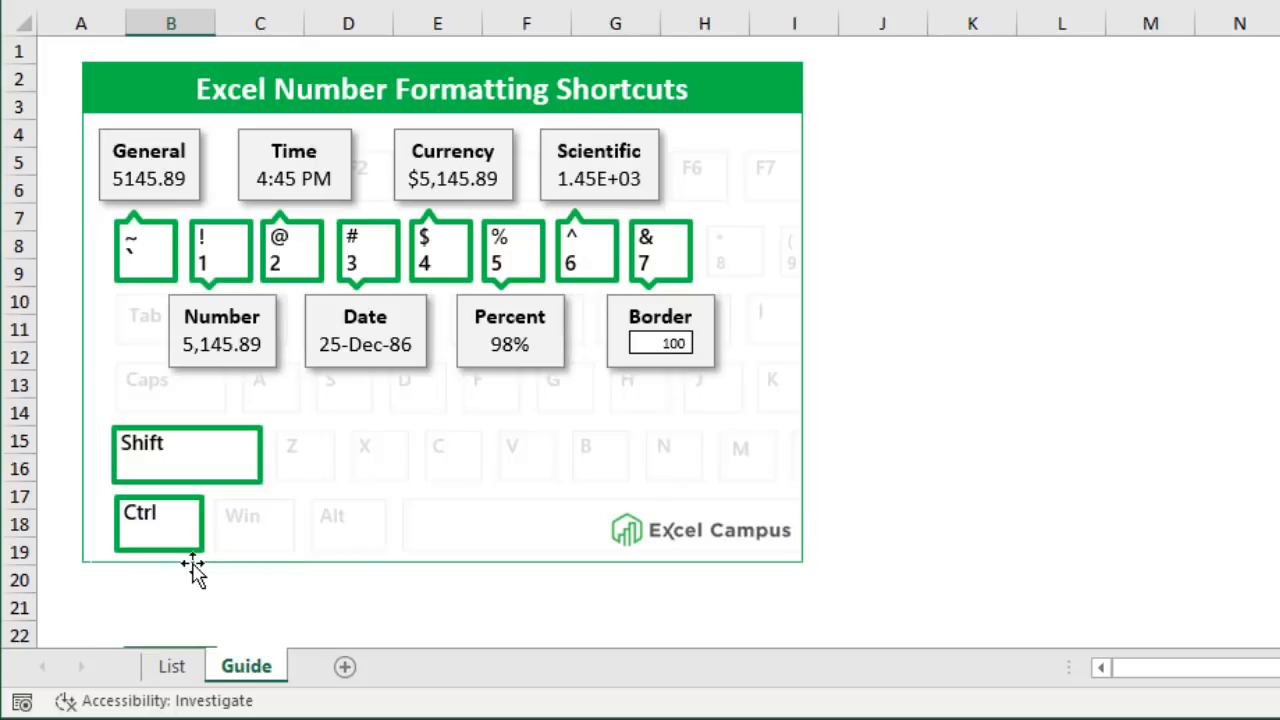
mouse_move(160, 288)
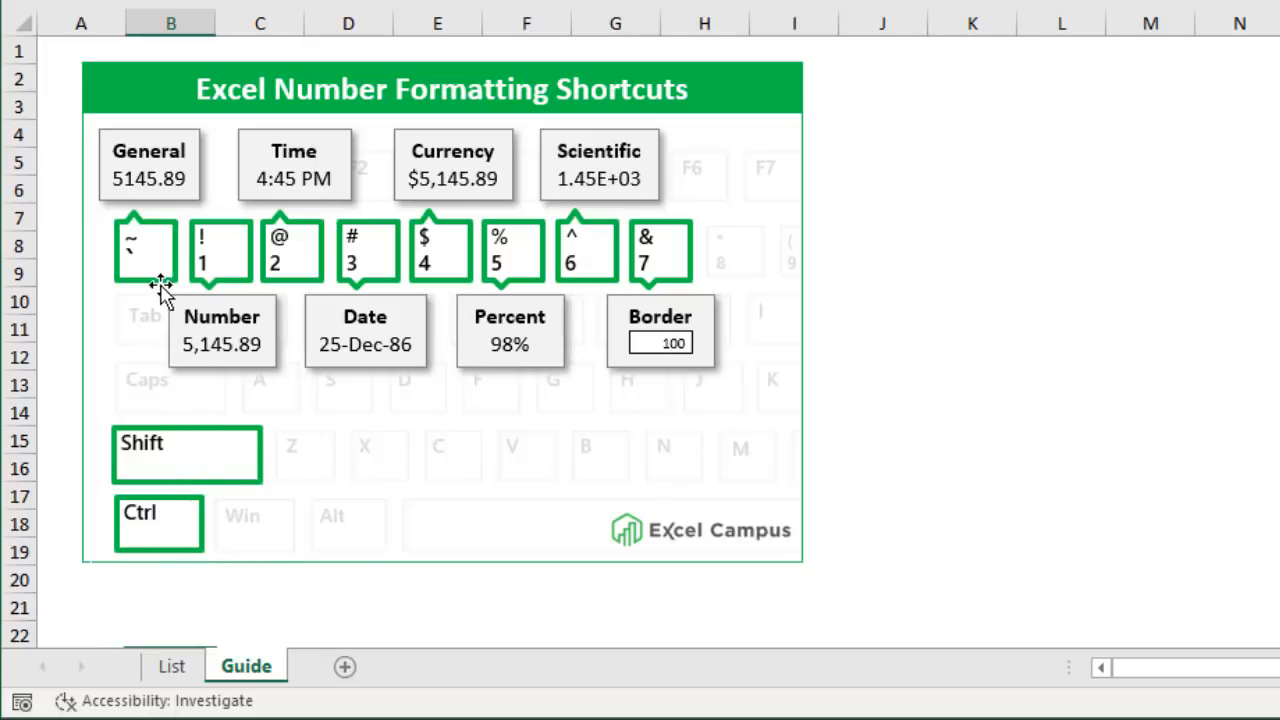
mouse_move(238, 283)
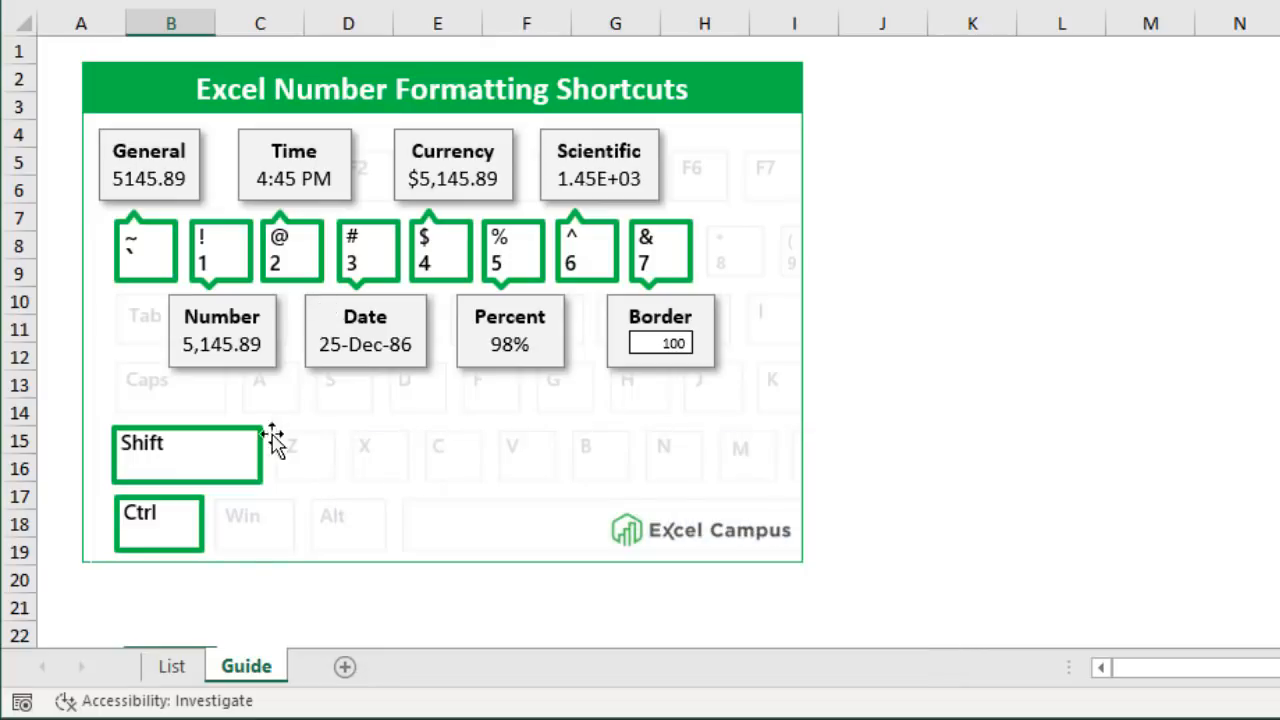
Step: Switch to the List sheet and select E4, the General row's After value
left_click(172, 665)
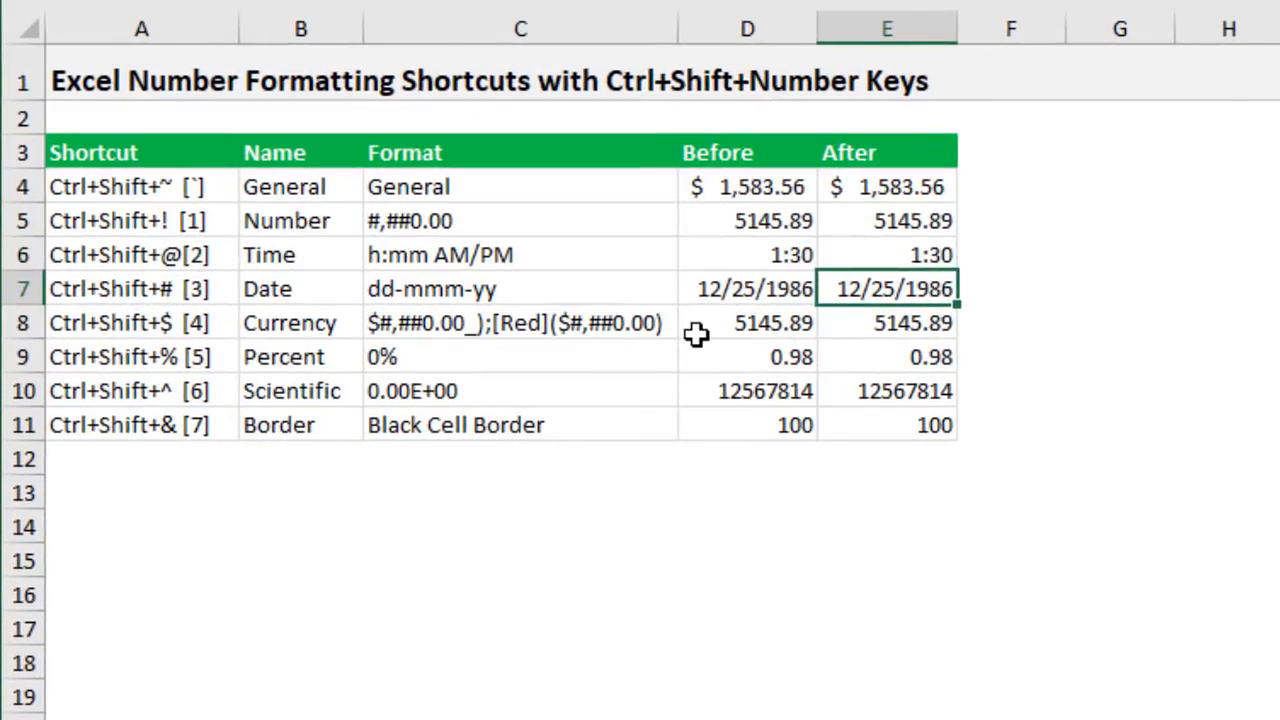
mouse_move(243, 197)
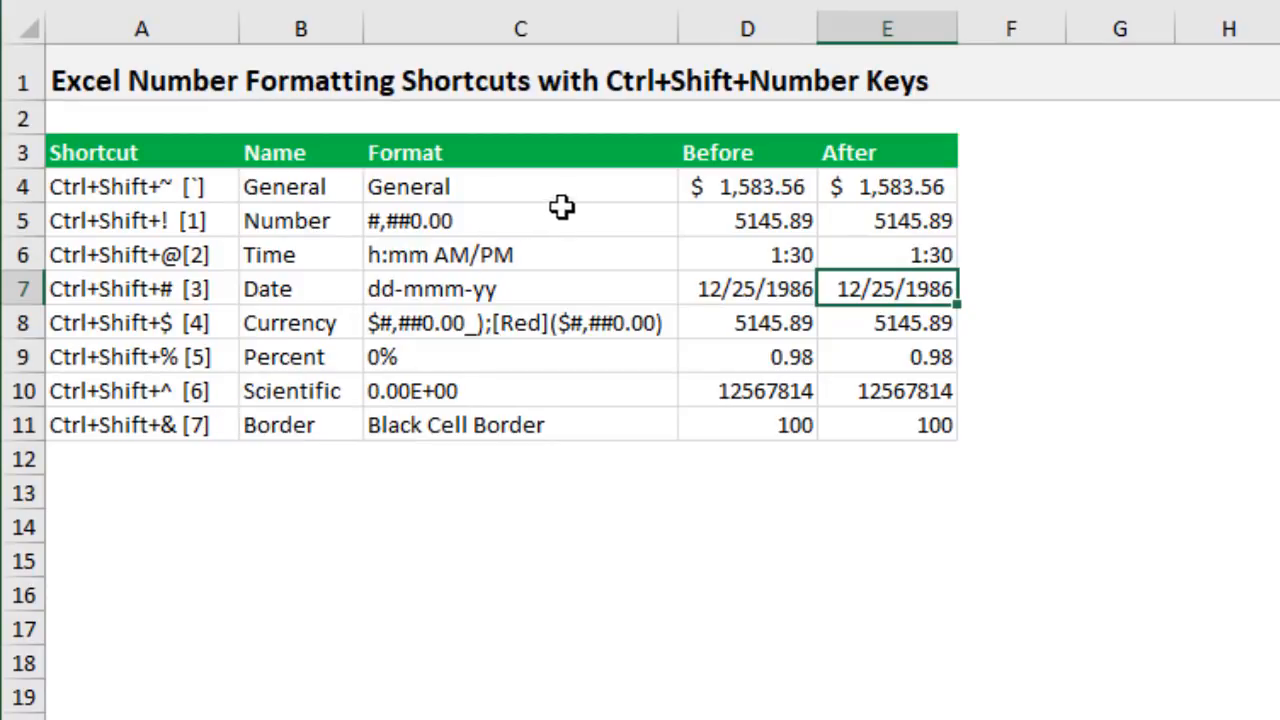
left_click(887, 186)
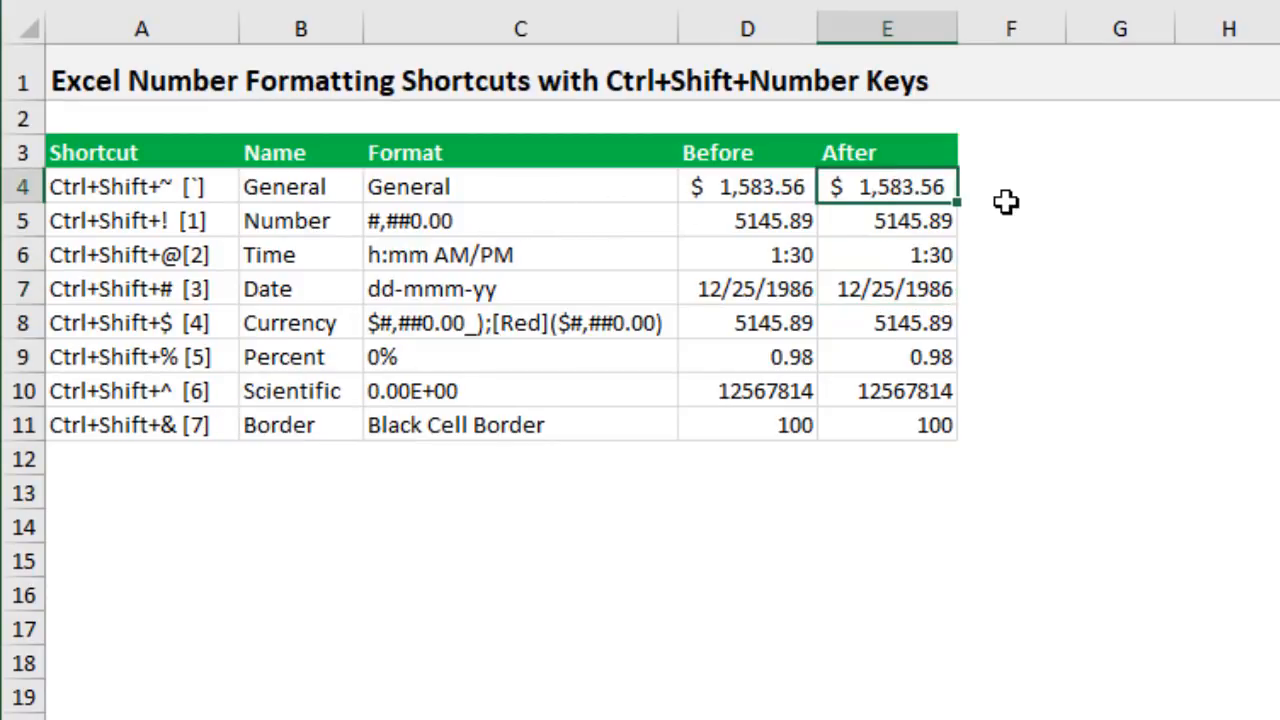
mouse_move(995, 185)
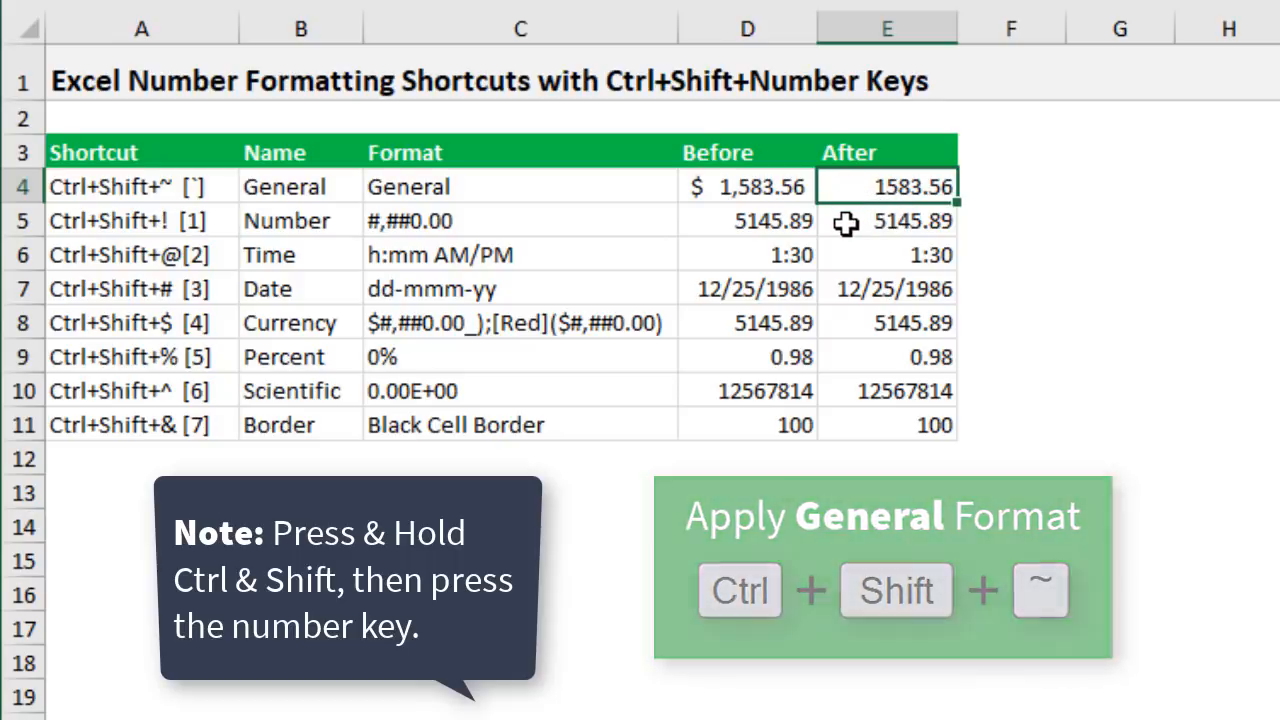
Step: Format E5 as a number showing 5,145.89 and E6 as time 1:30 AM
left_click(887, 221)
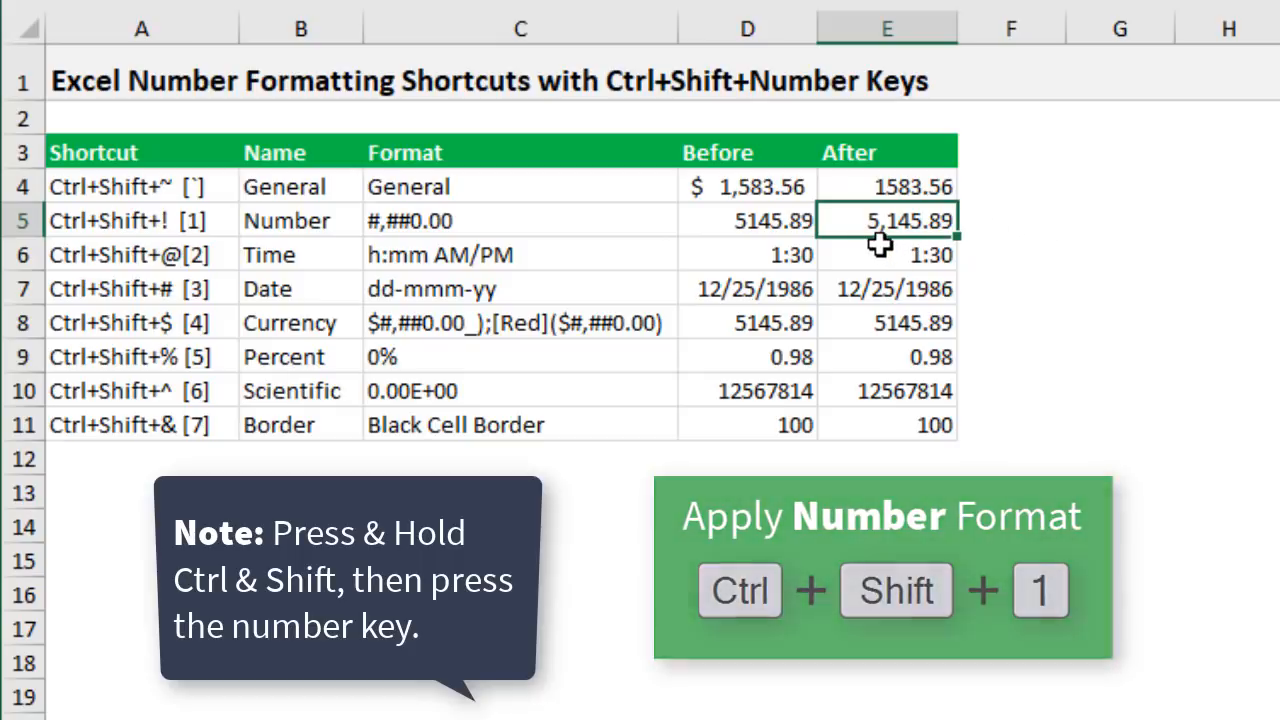
left_click(886, 254)
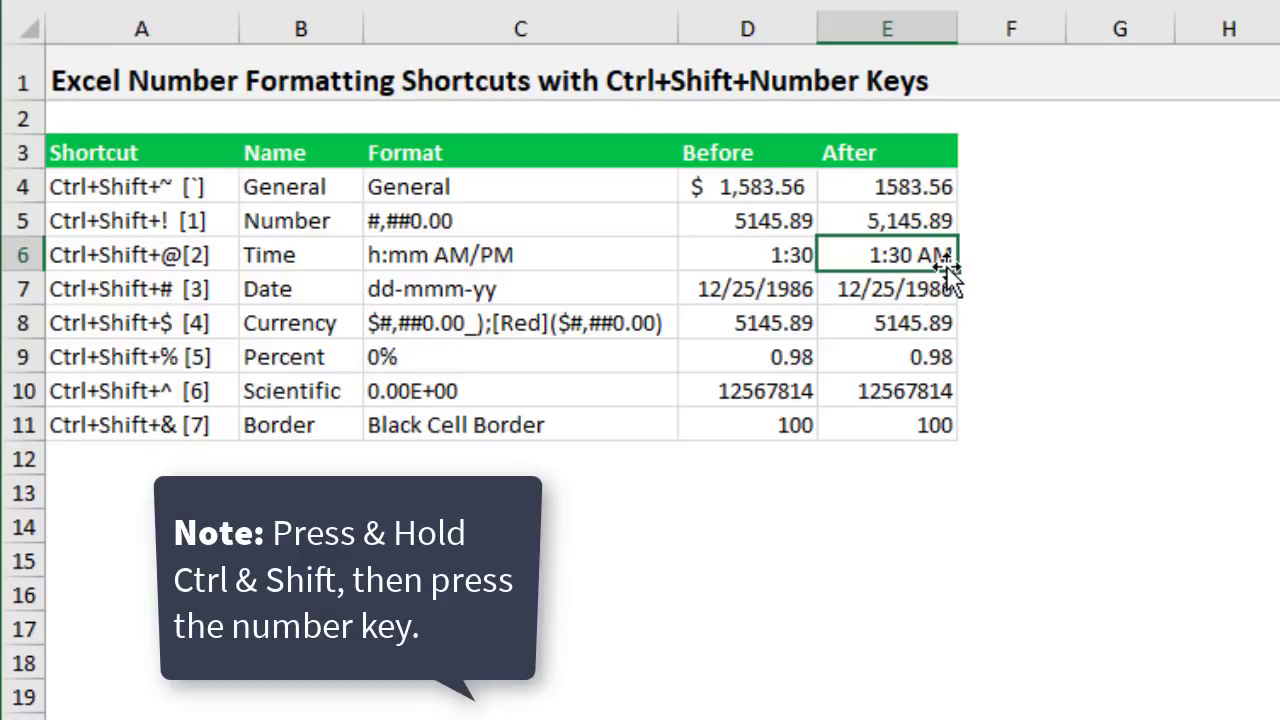
Step: Apply the short date format to E7 so it reads 25-Dec-86
left_click(887, 288)
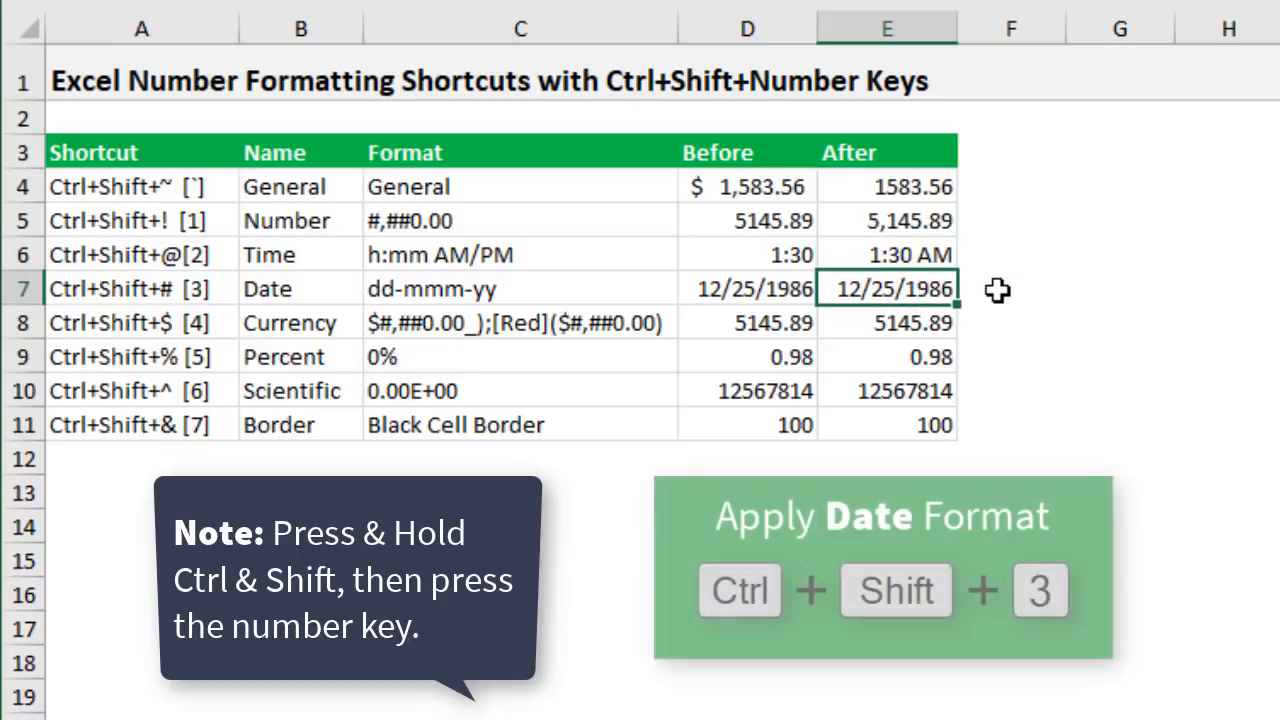
key("ctrl+shift+3")
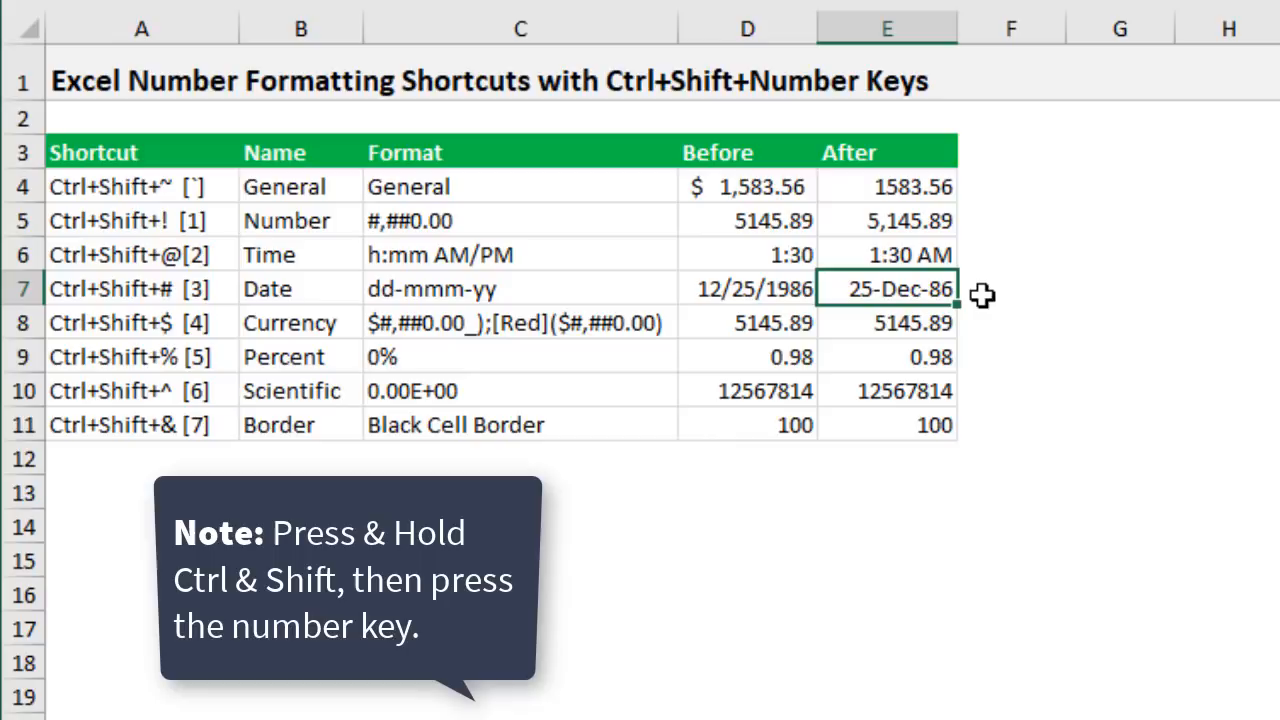
mouse_move(980, 289)
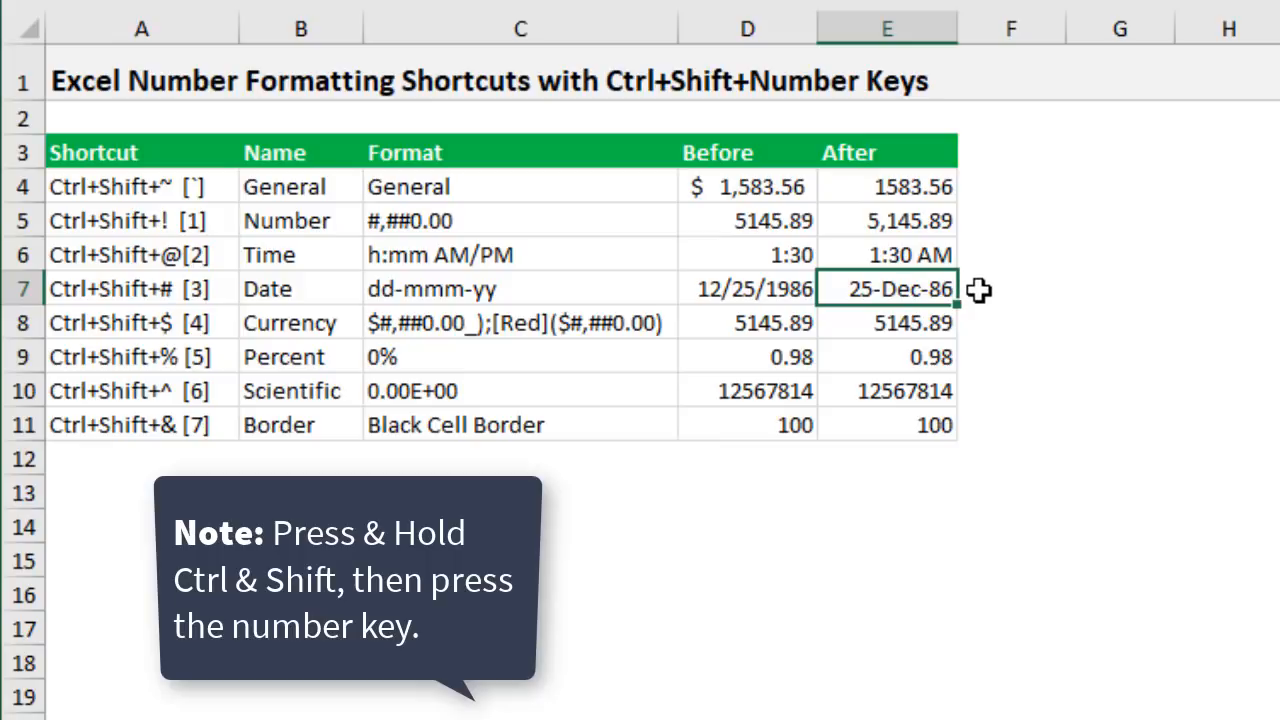
mouse_move(978, 292)
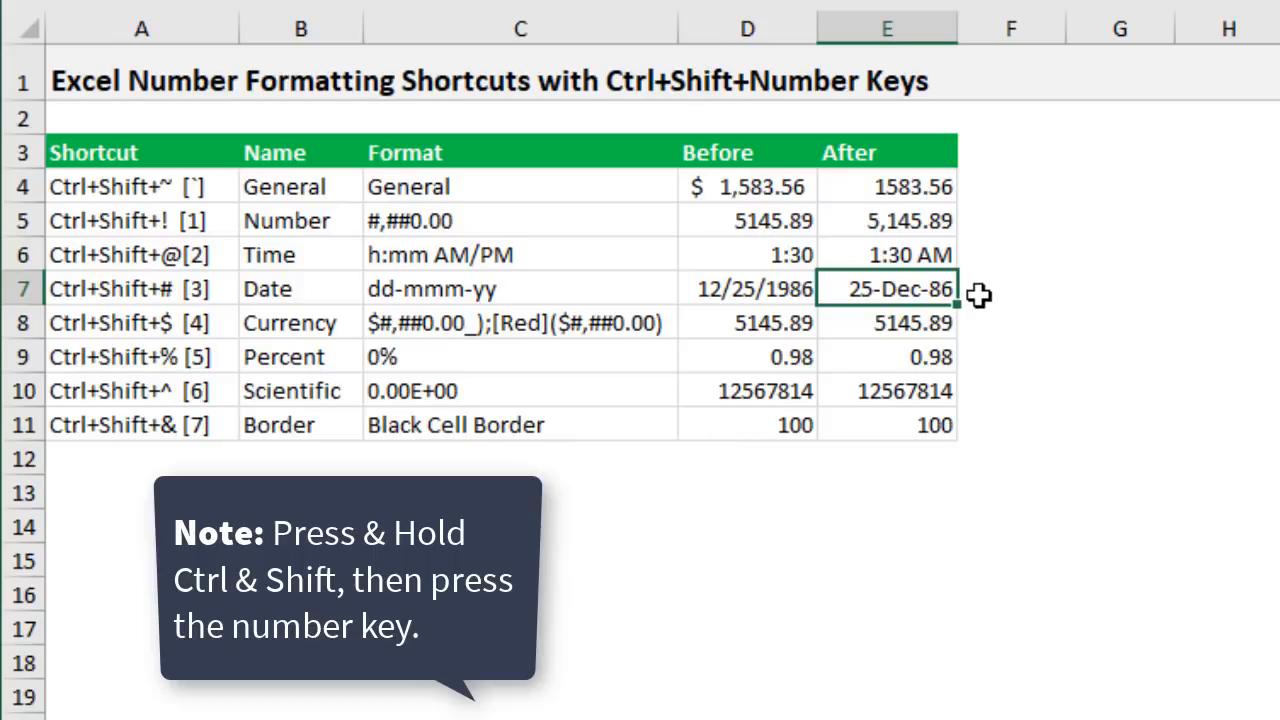
Step: Apply currency format to E8 so it reads $5,145.89
left_click(884, 322)
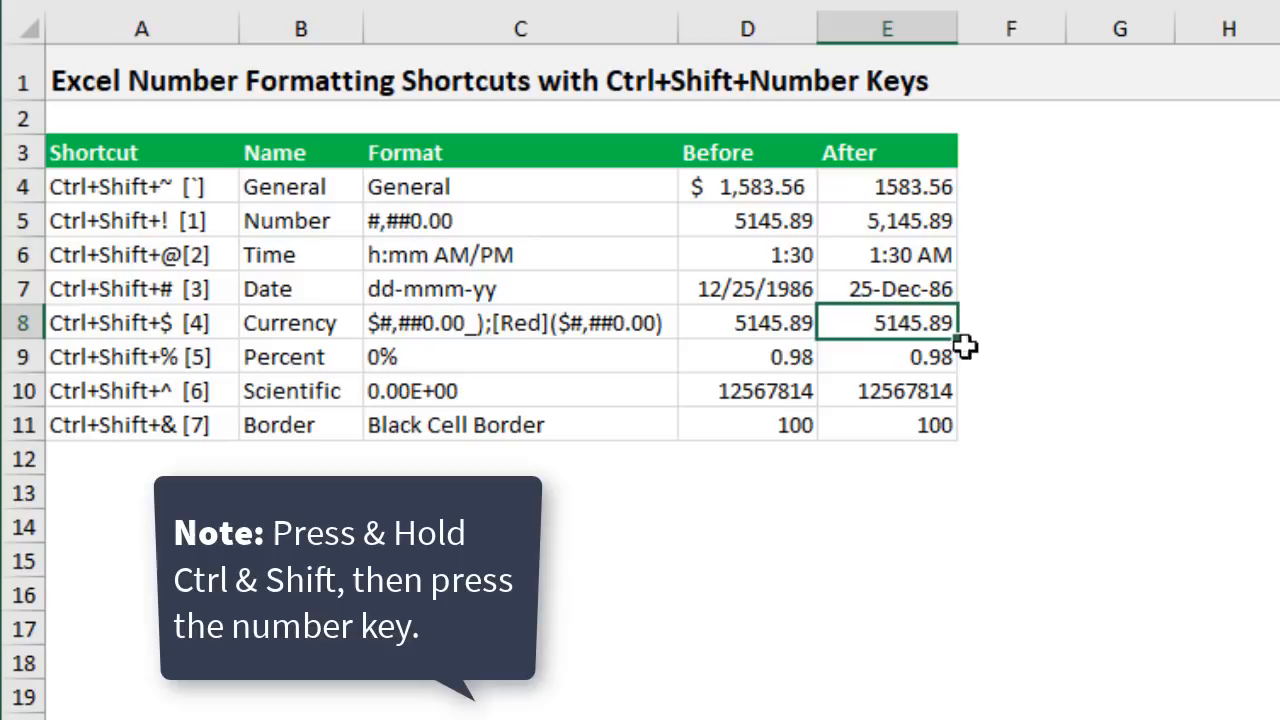
key("Ctrl+Shift+4")
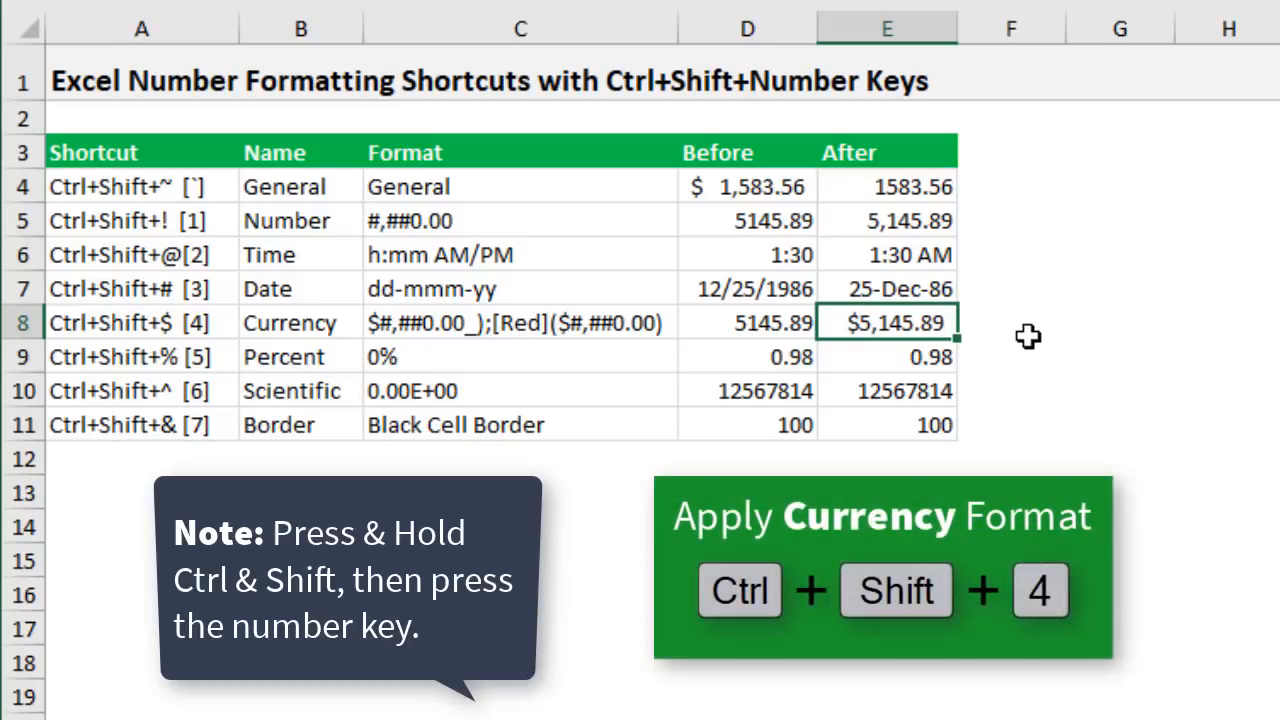
mouse_move(880, 349)
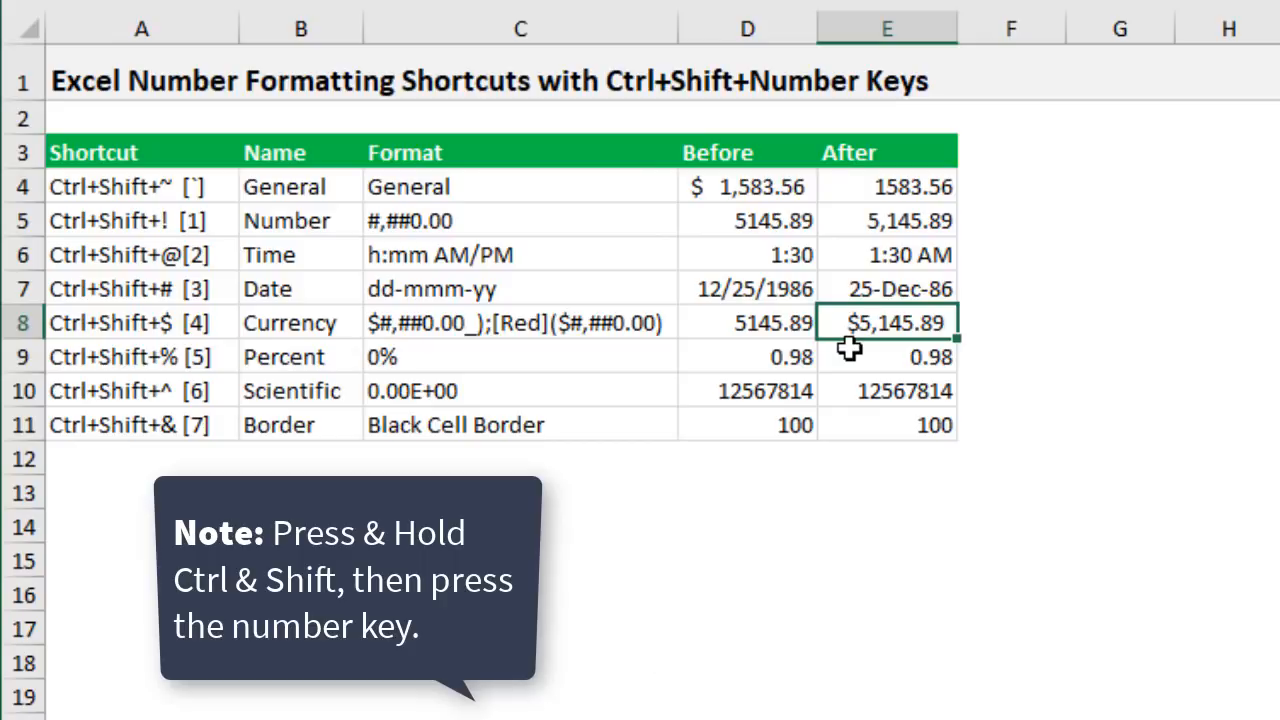
mouse_move(870, 349)
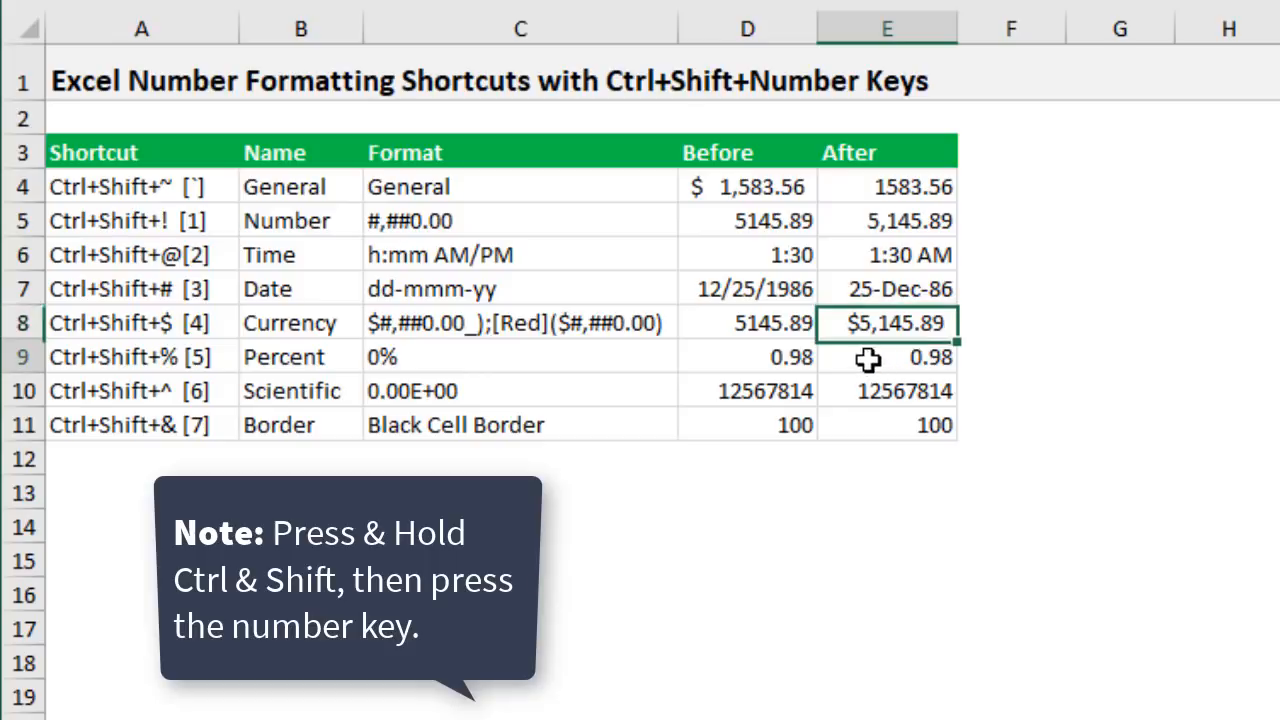
Step: Format E9 as percent (98%) and E10 as scientific (1.26E+07)
left_click(870, 357)
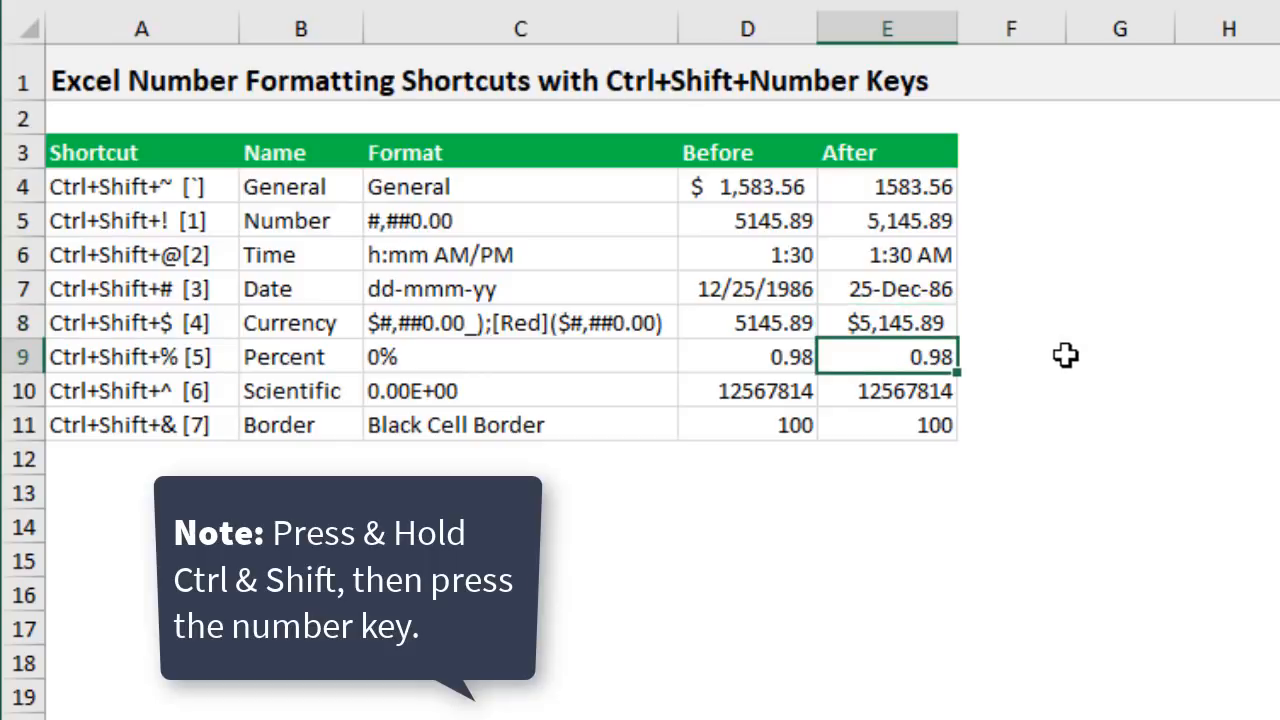
key("Ctrl+Shift+5")
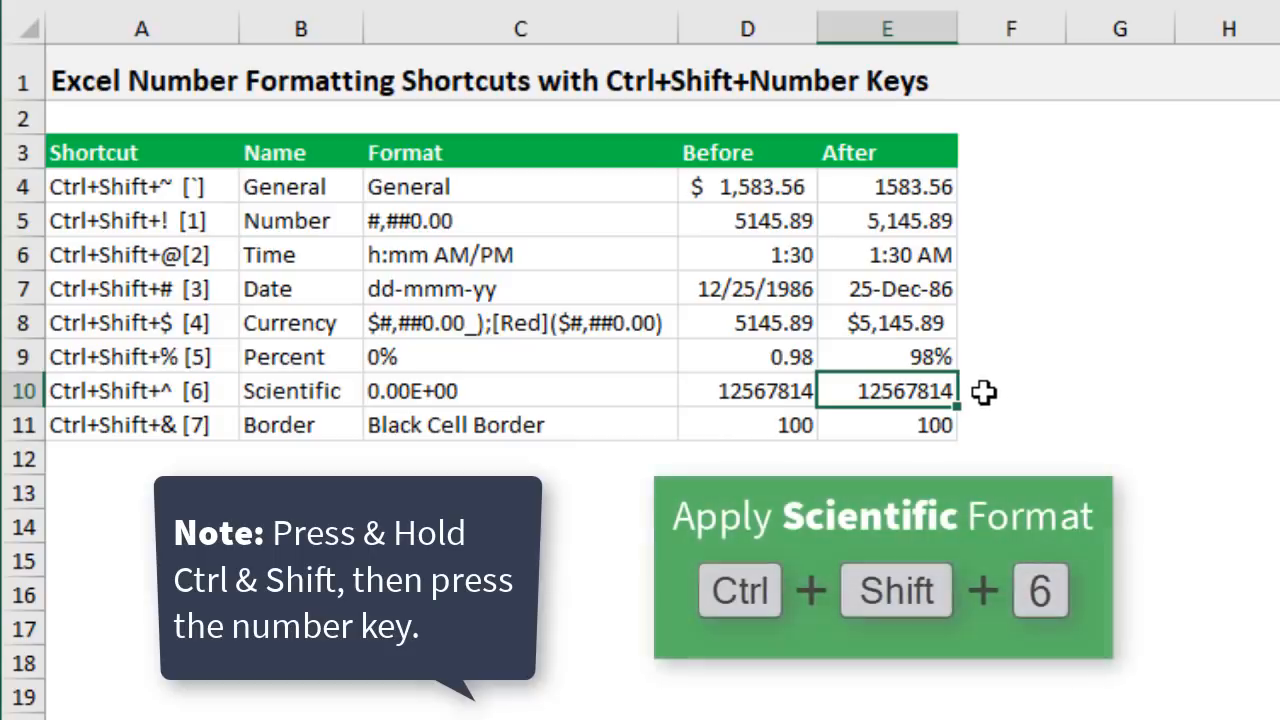
key("Ctrl+Shift+6")
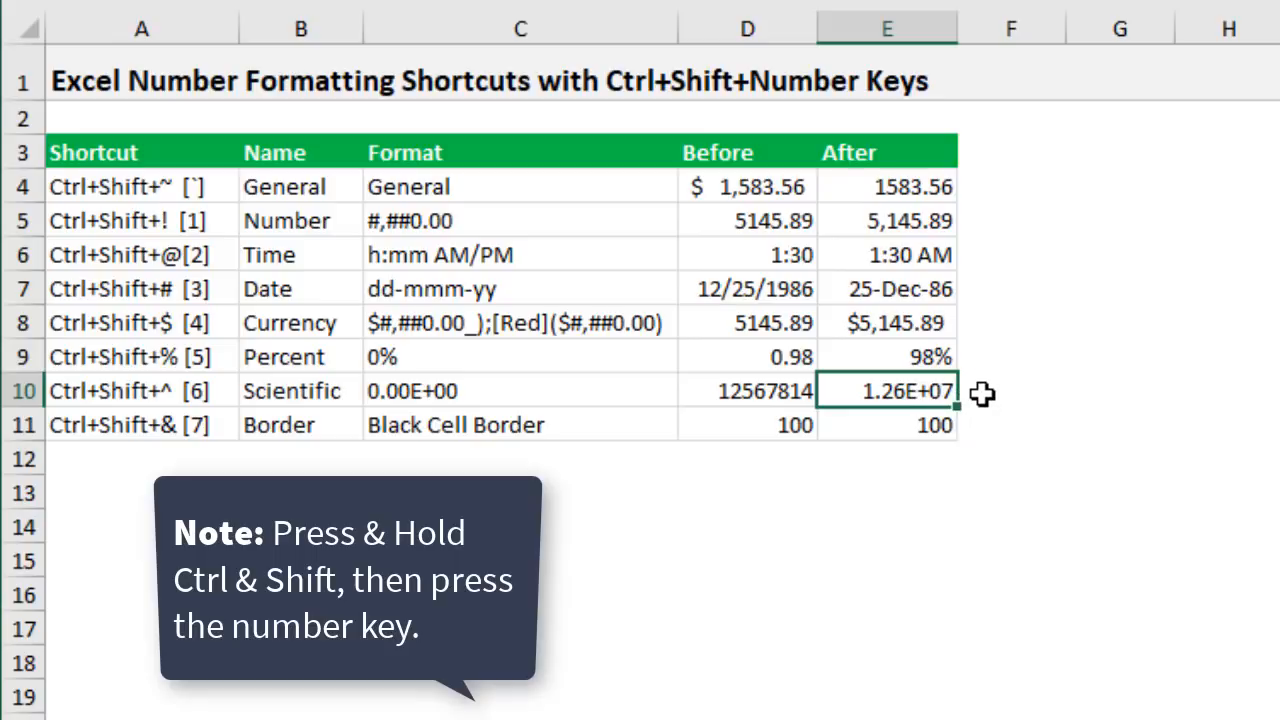
mouse_move(967, 392)
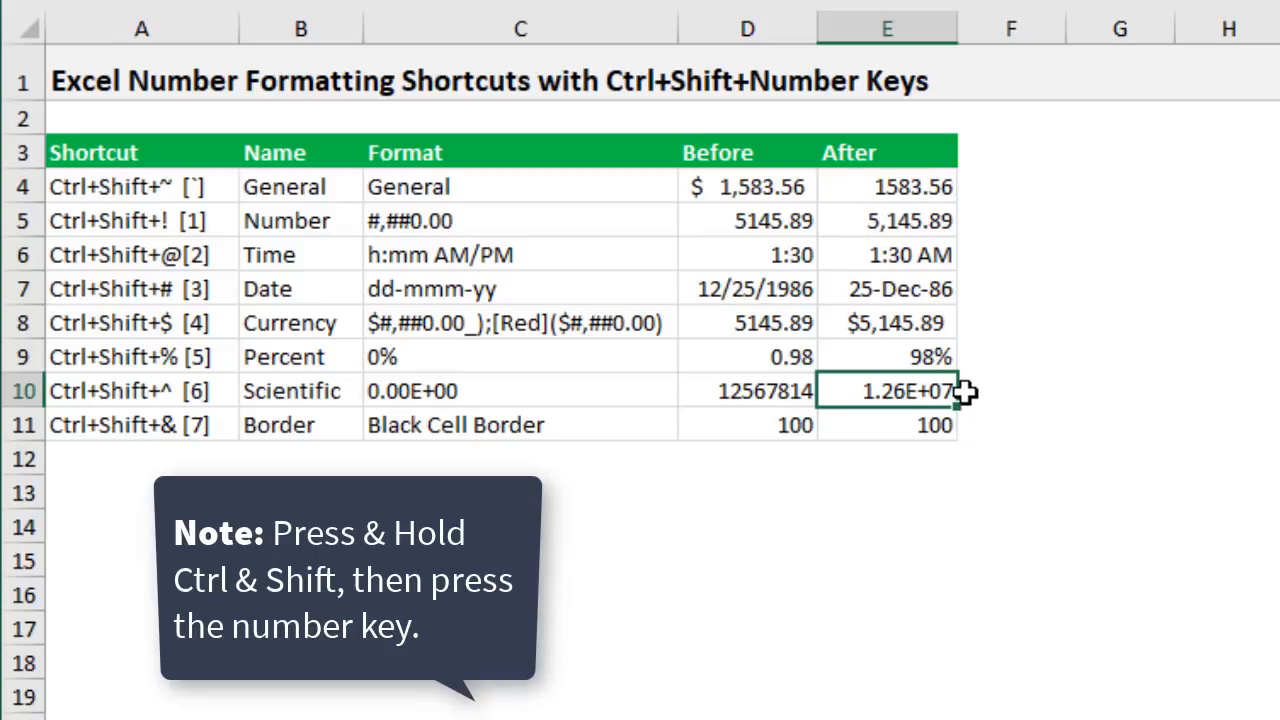
Step: Add a black outline border around E11 (value 100), then return to the Guide sheet
left_click(887, 425)
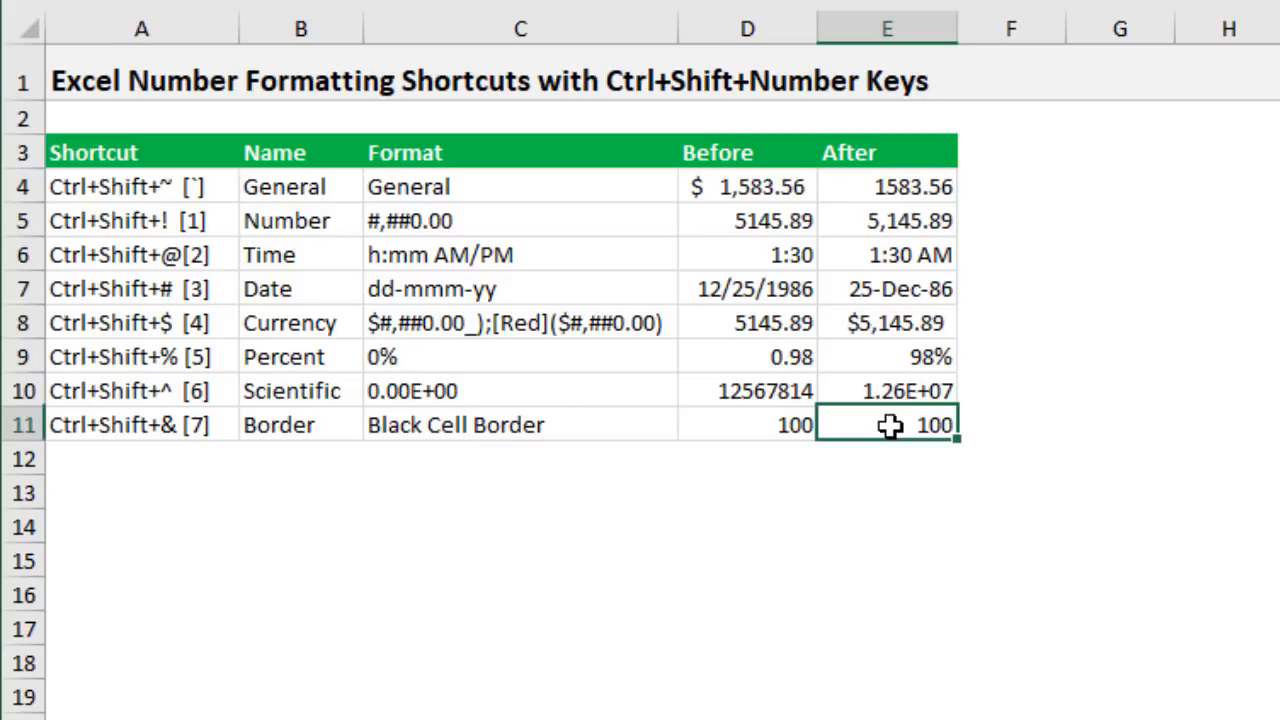
key("Ctrl+Shift+7")
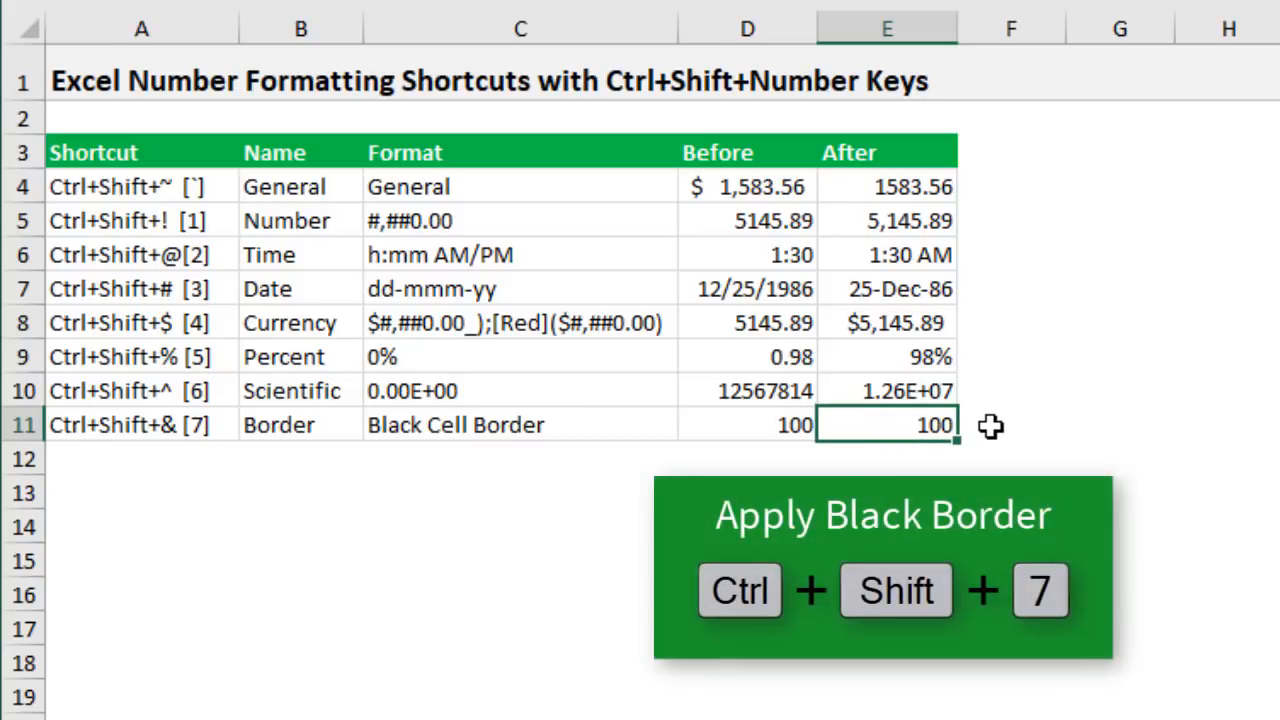
key("ctrl+shift+7")
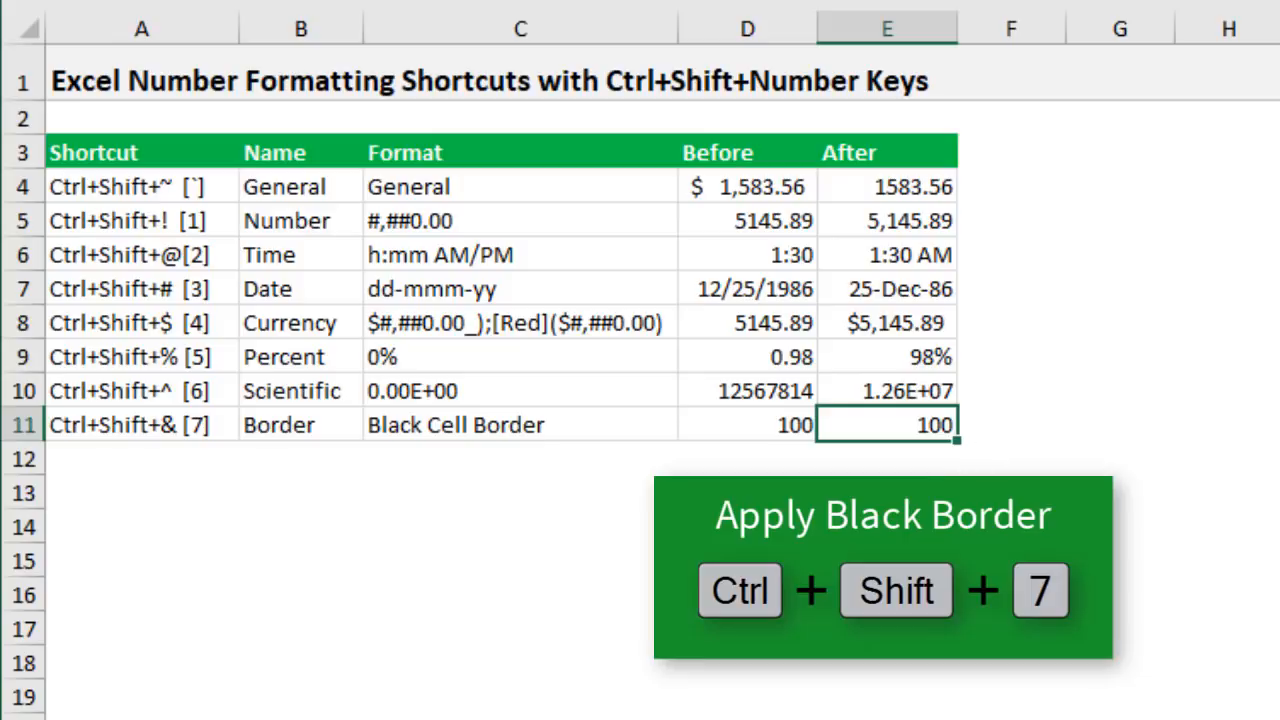
key("ctrl+shift+7")
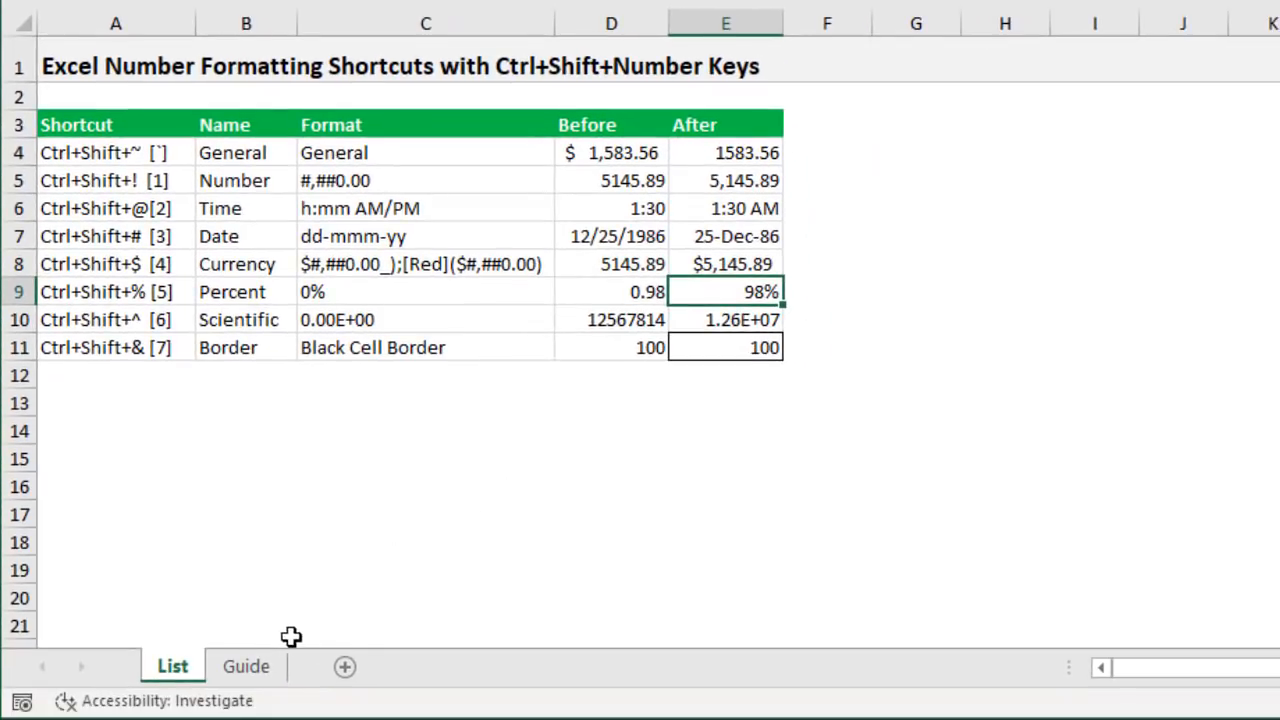
left_click(246, 666)
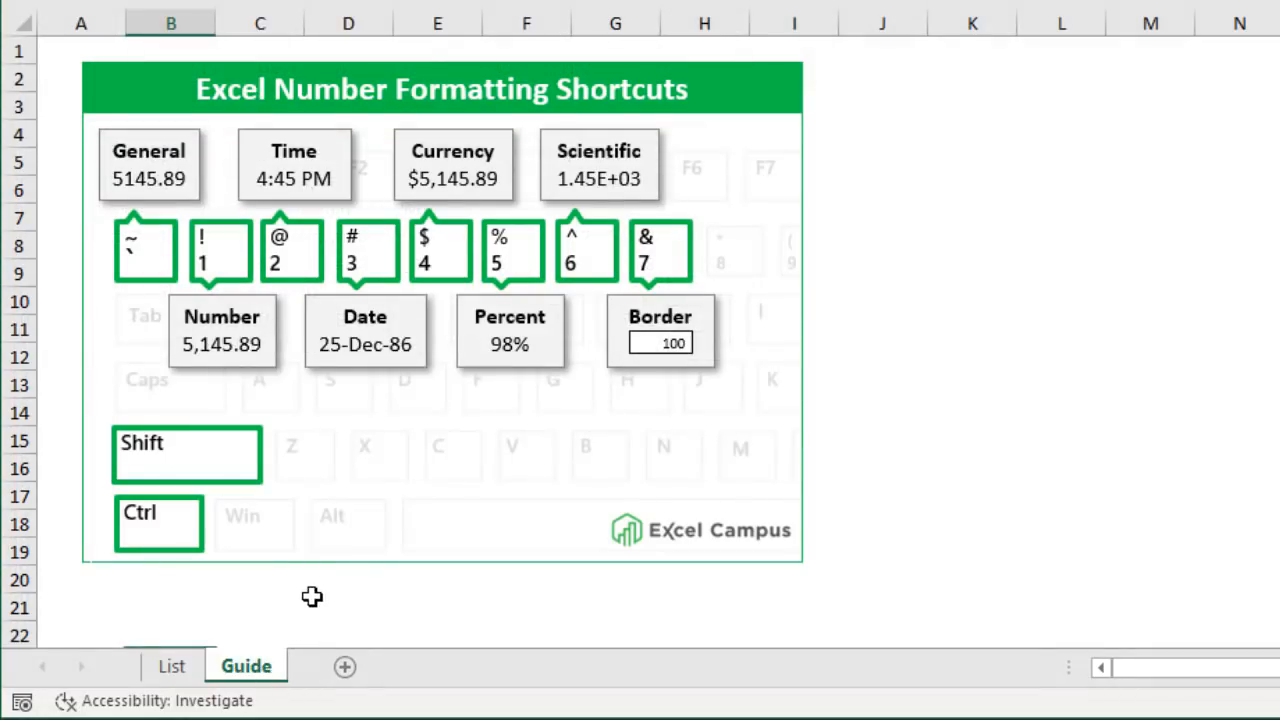